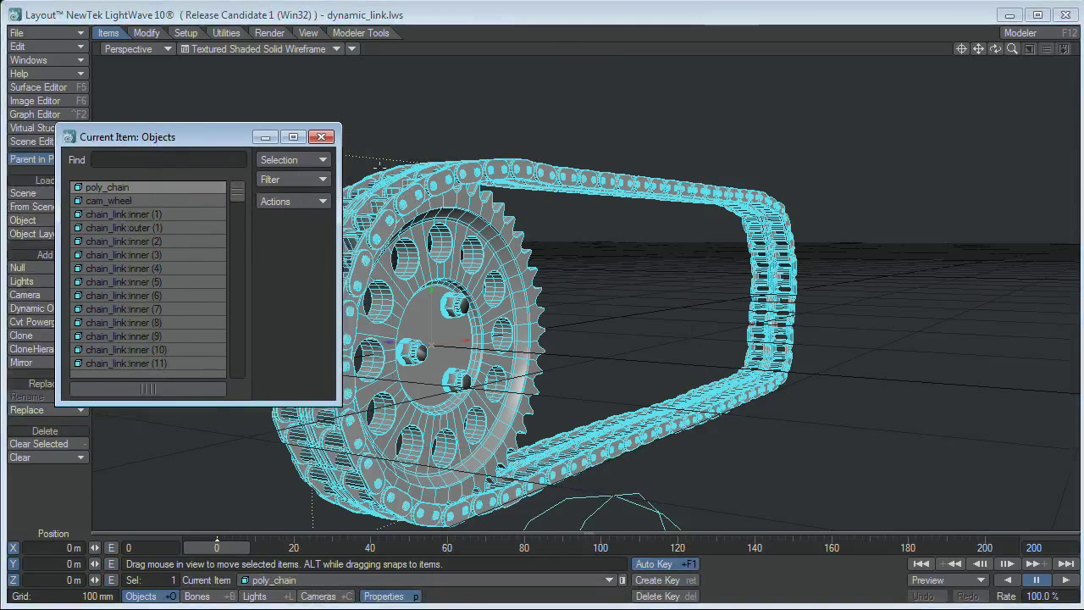
Step: Check the chain in the flat back view, return to perspective, and close the Current Item: Objects list
{"action": "left_click", "coordinate": [135, 47]}
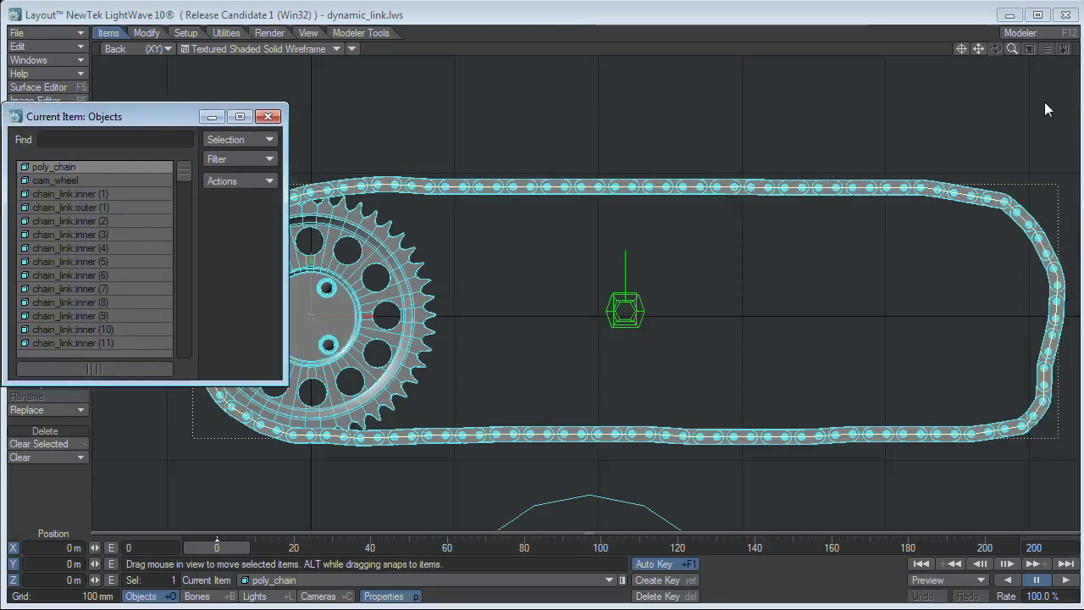
{"action": "mouse_move", "coordinate": [590, 295]}
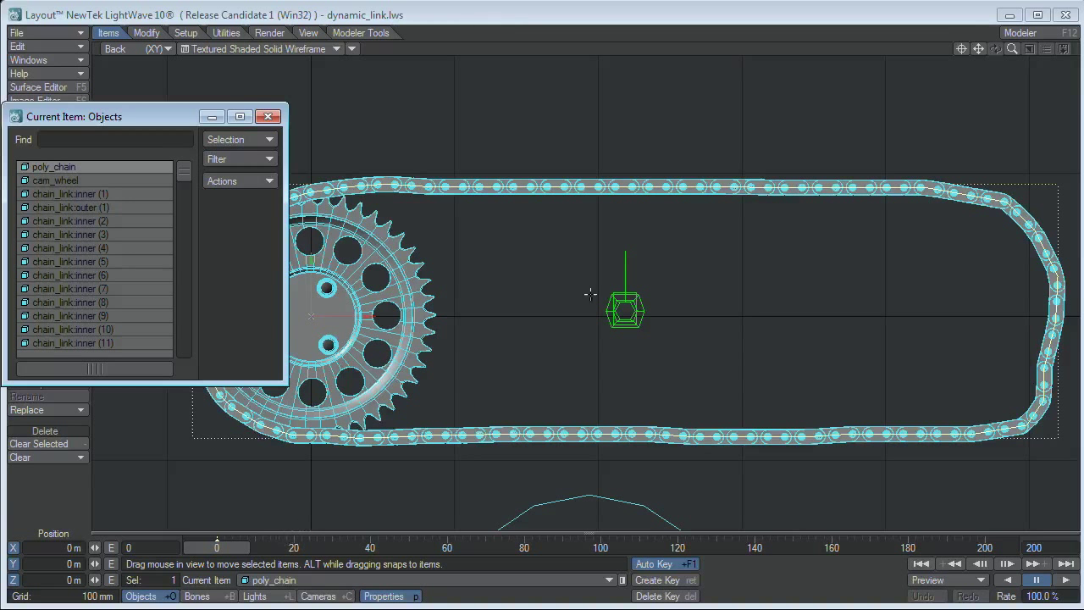
{"action": "left_click", "coordinate": [127, 48]}
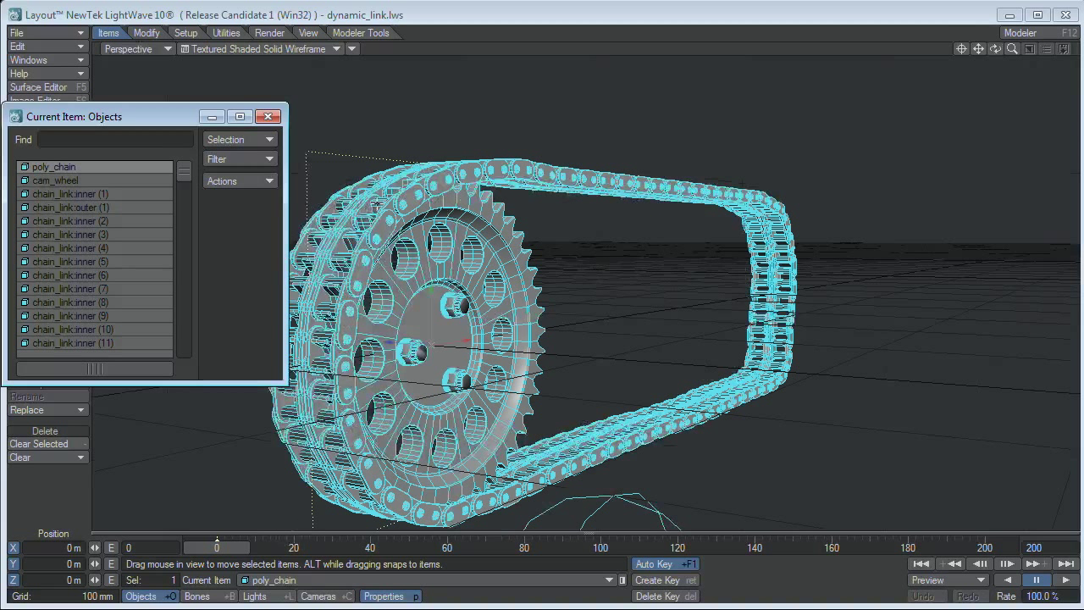
{"action": "mouse_move", "coordinate": [678, 207]}
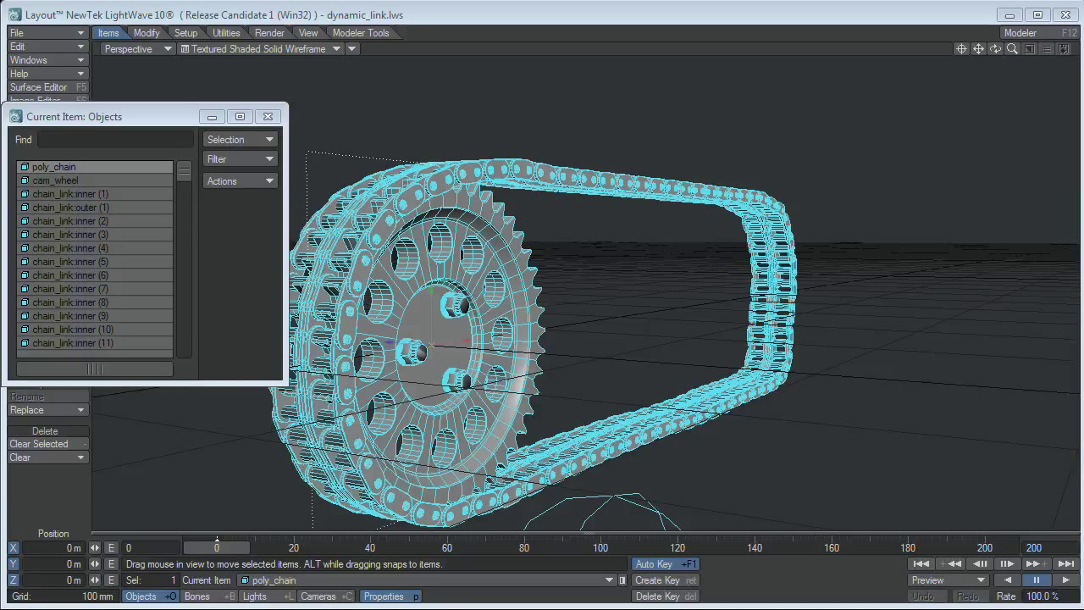
{"action": "left_click", "coordinate": [383, 597]}
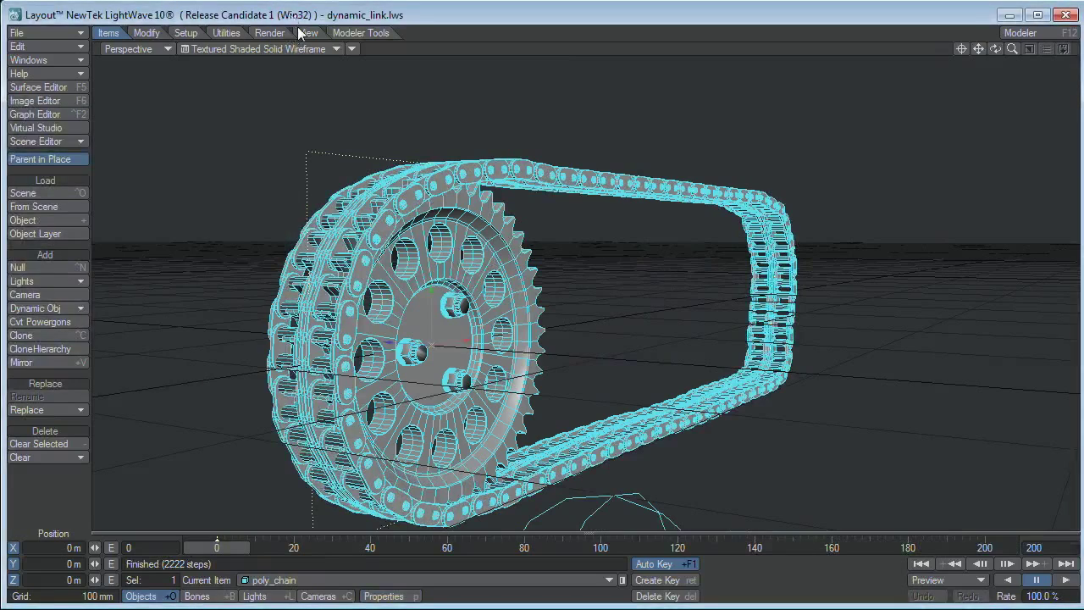
Step: View the chain from the Back (XY) and scrub playback to about frame 11 as the links sag
{"action": "left_click", "coordinate": [135, 48]}
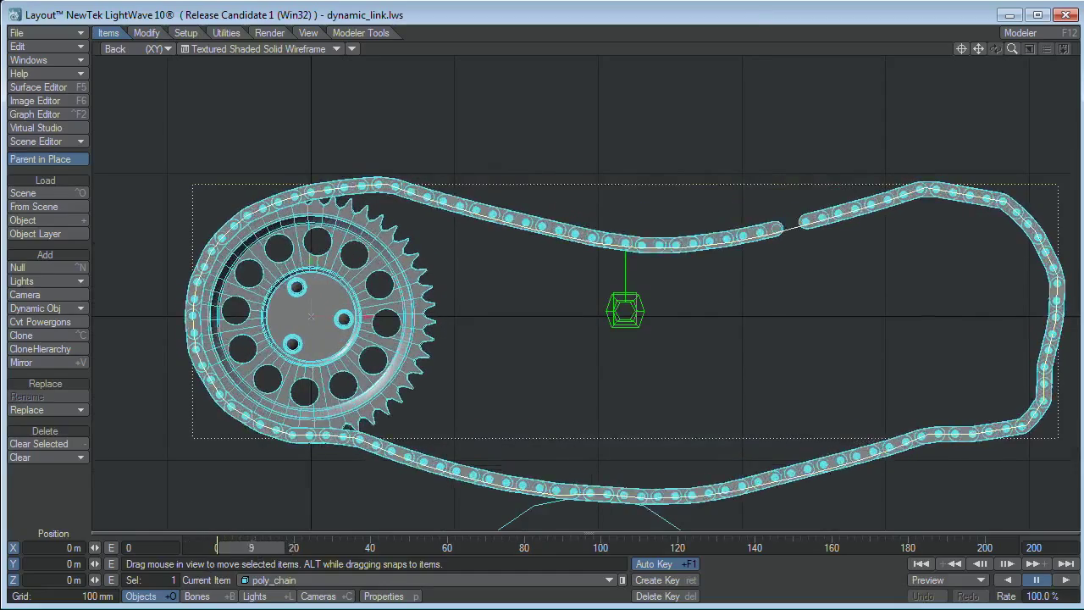
{"action": "left_click_drag", "start_coordinate": [251, 547], "coordinate": [232, 547]}
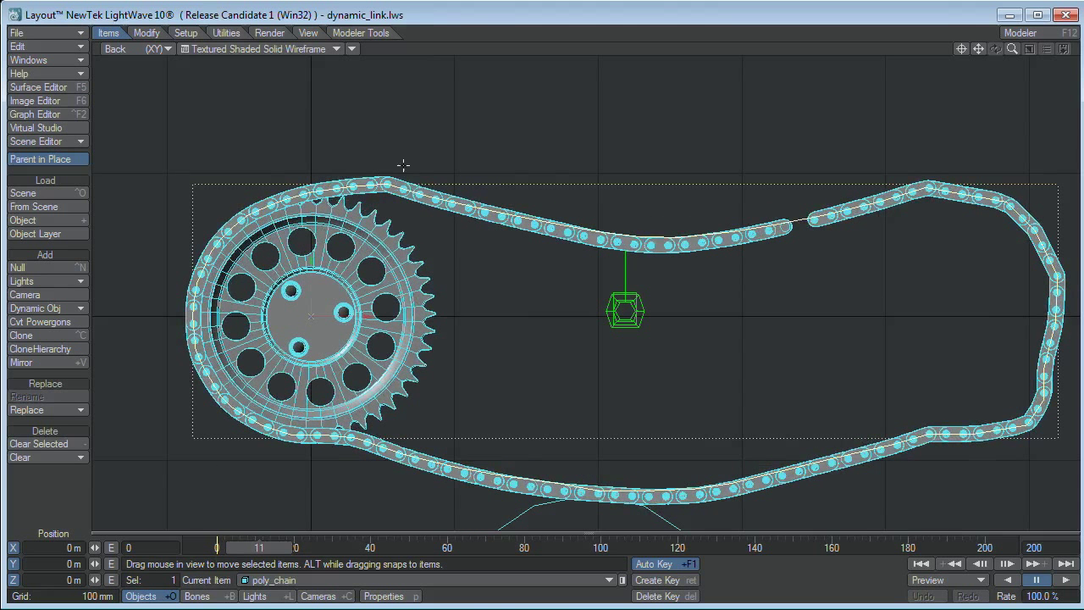
{"action": "mouse_move", "coordinate": [789, 196]}
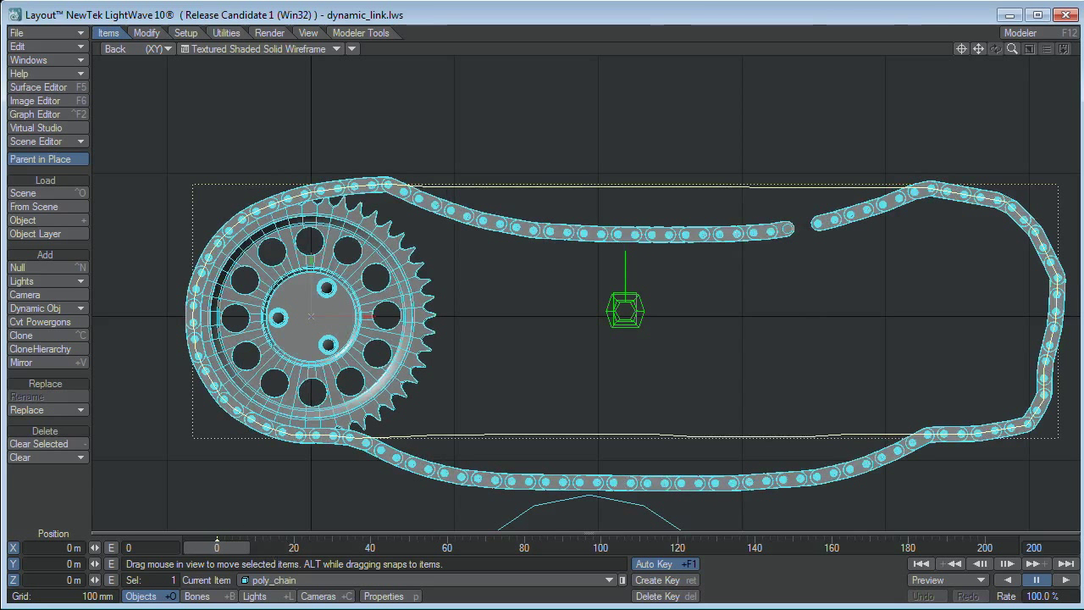
{"action": "mouse_move", "coordinate": [302, 485]}
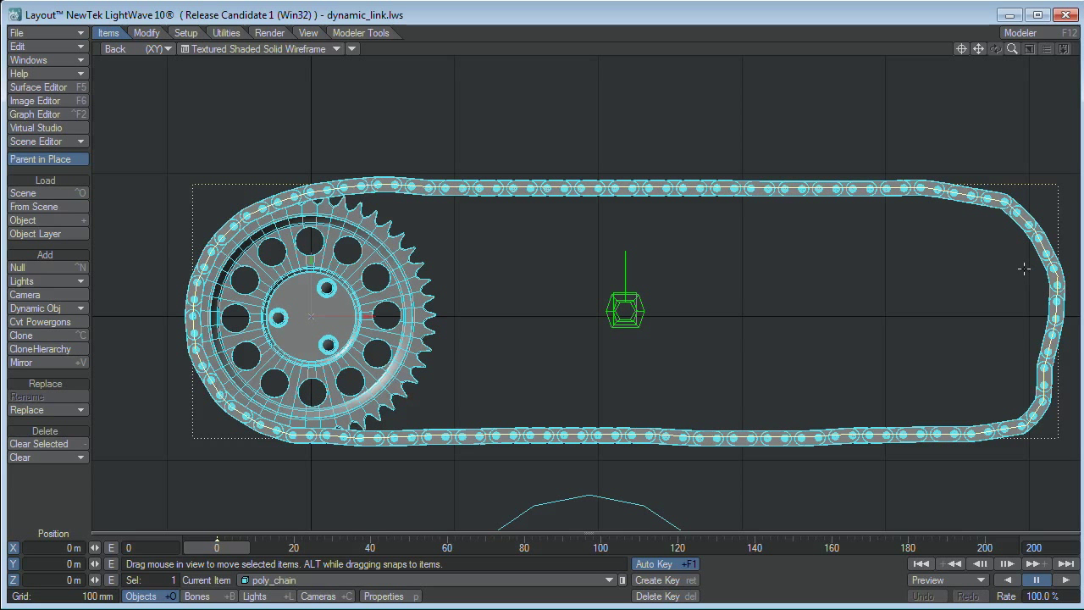
{"action": "mouse_move", "coordinate": [658, 474]}
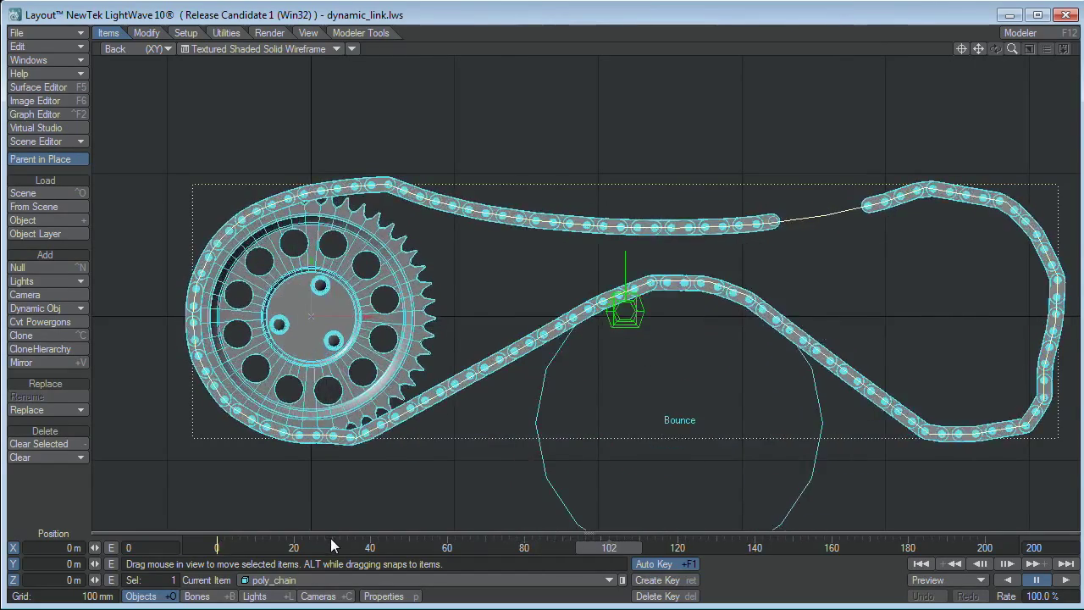
Step: Switch to Perspective near frame 102 and scrub back a few frames to watch Bounce push the links upward
{"action": "left_click", "coordinate": [136, 47]}
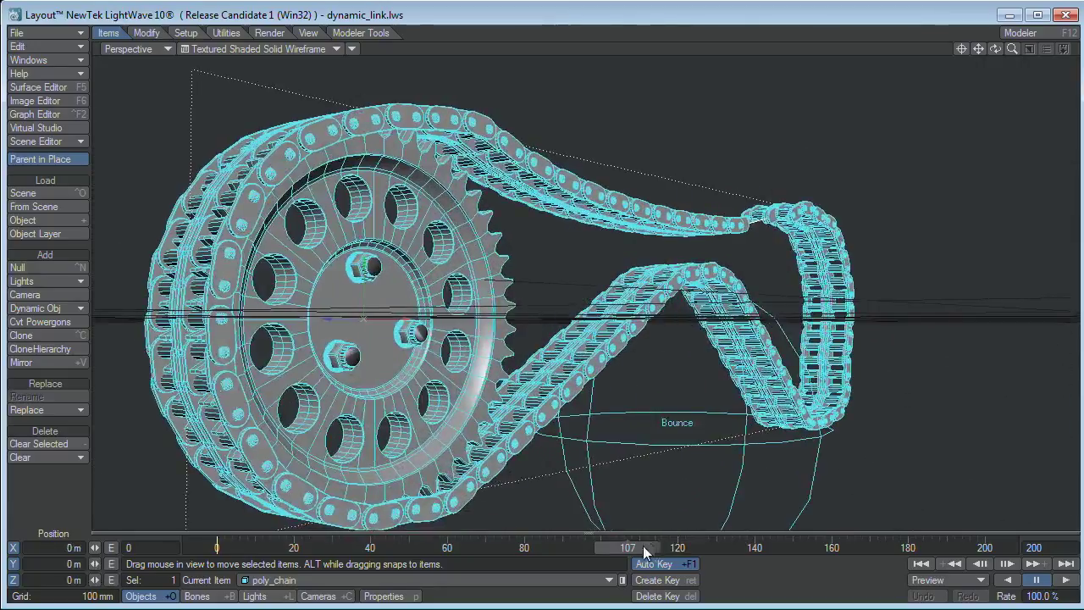
{"action": "left_click_drag", "start_coordinate": [627, 547], "coordinate": [609, 547]}
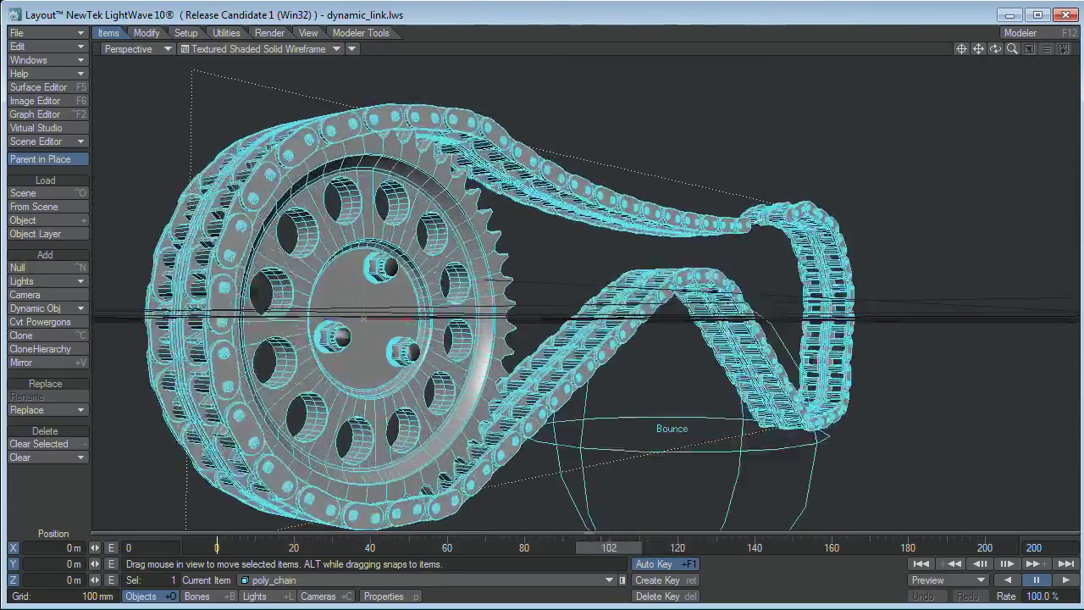